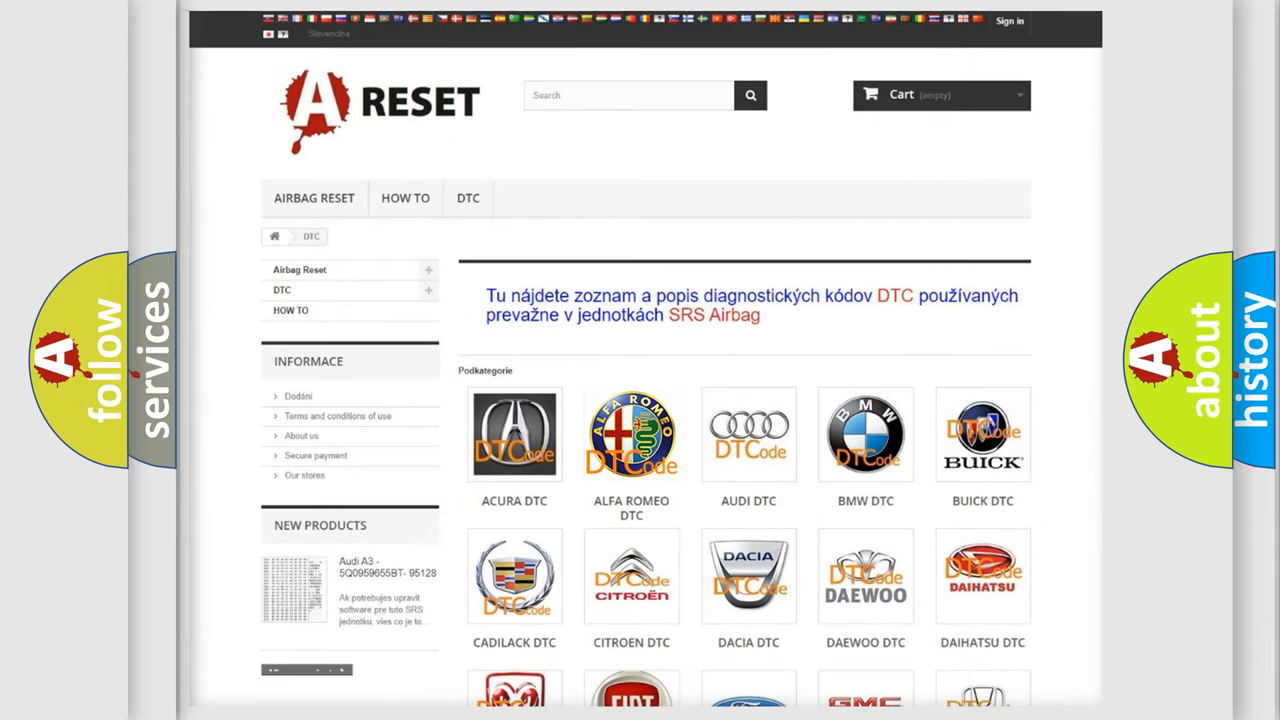
# - Show the Alfa Romeo DTC list and browse down through its B-, C- and P-codes
pyautogui.click(632, 434)
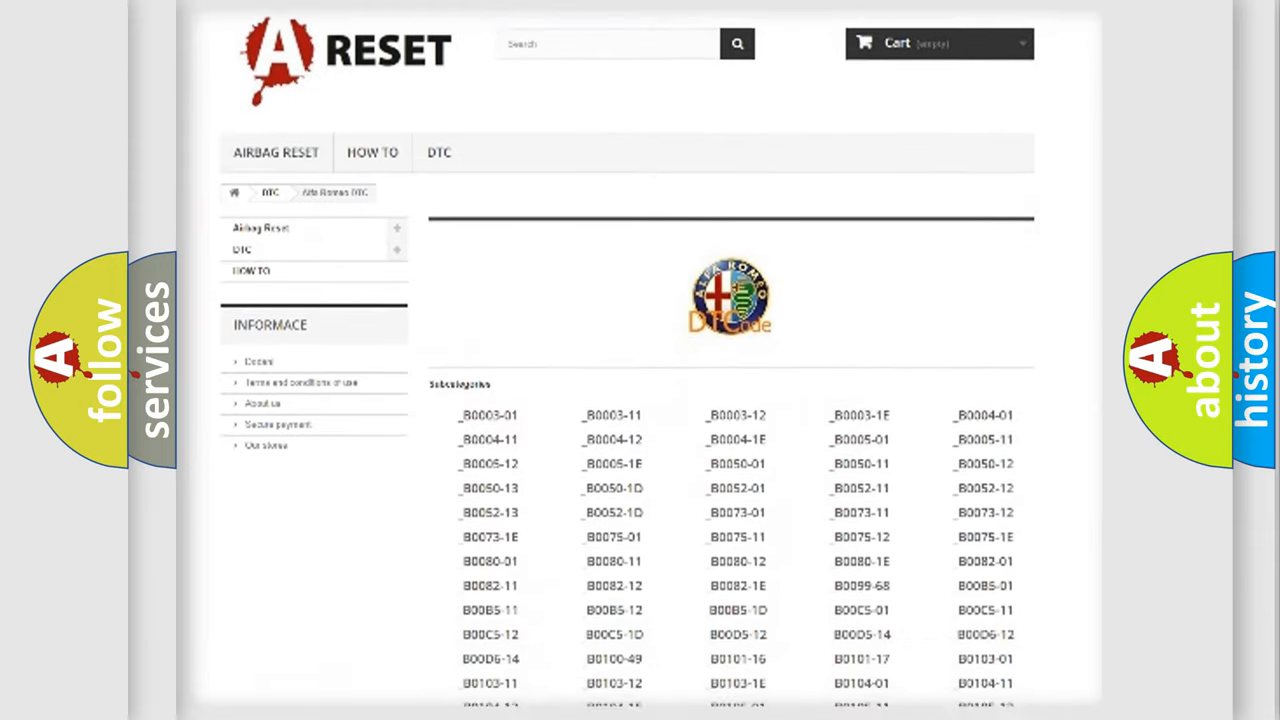
pyautogui.scroll(-3)
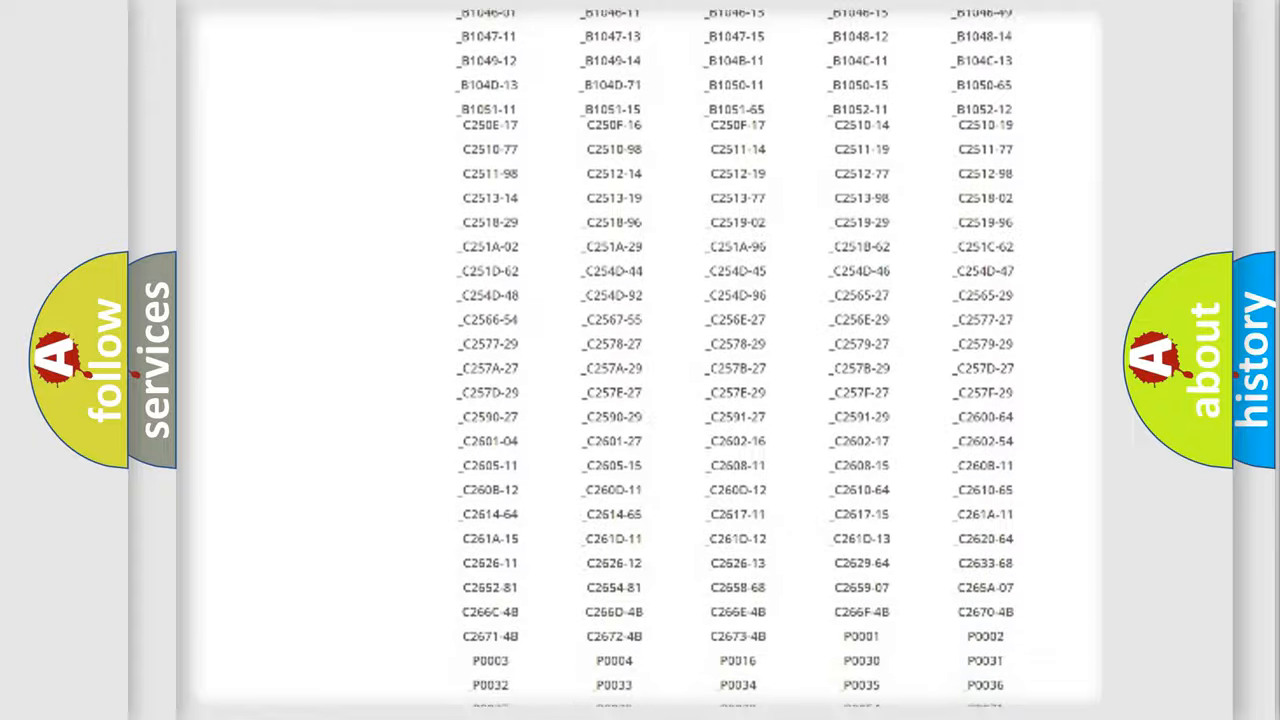